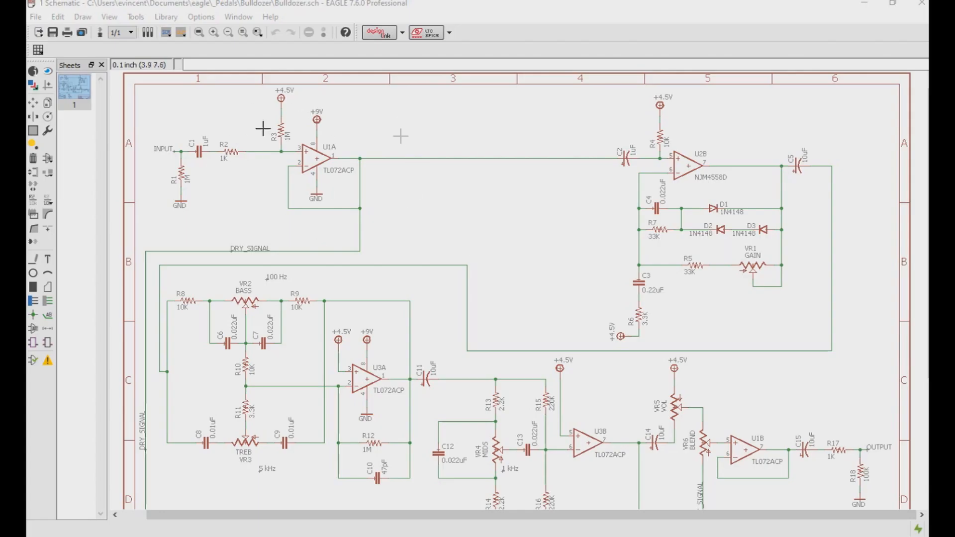
mouse_move(262, 231)
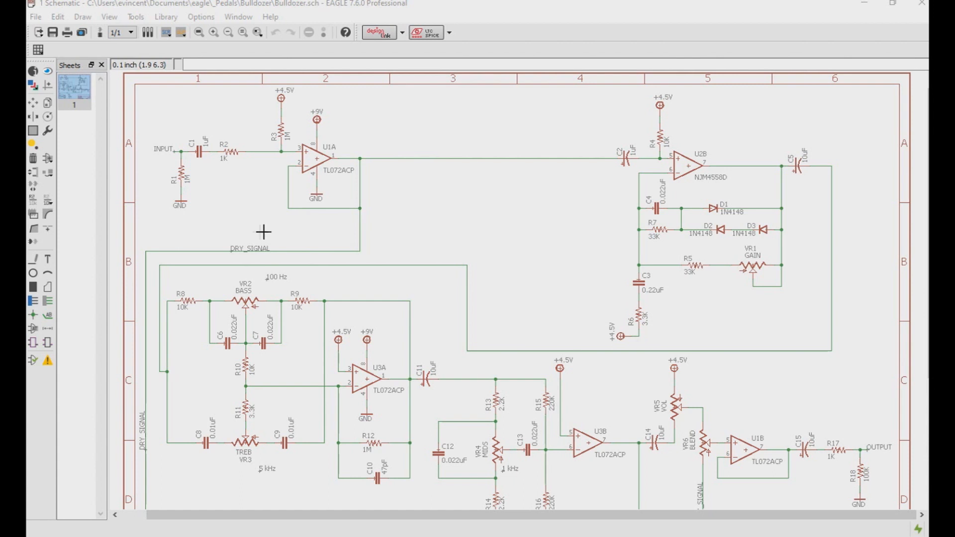
mouse_move(252, 210)
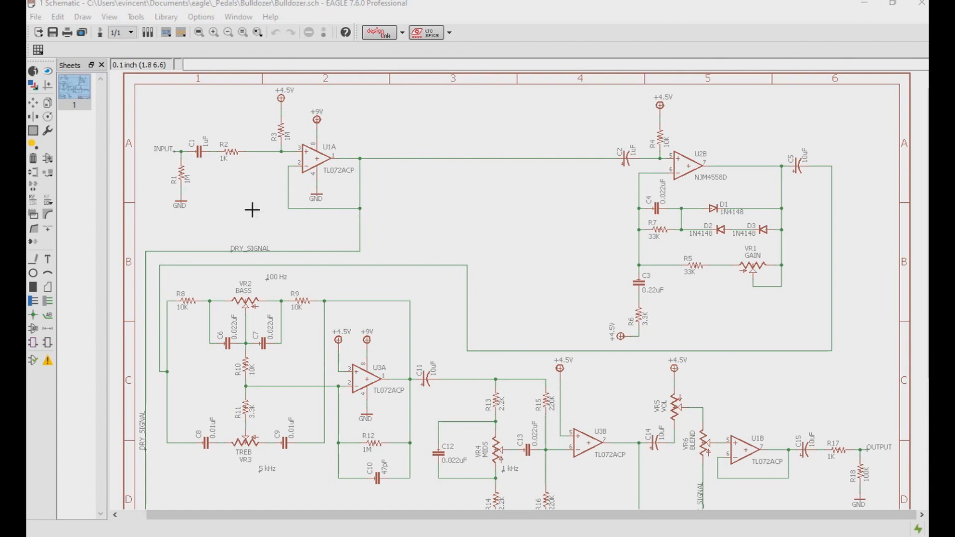
mouse_move(272, 214)
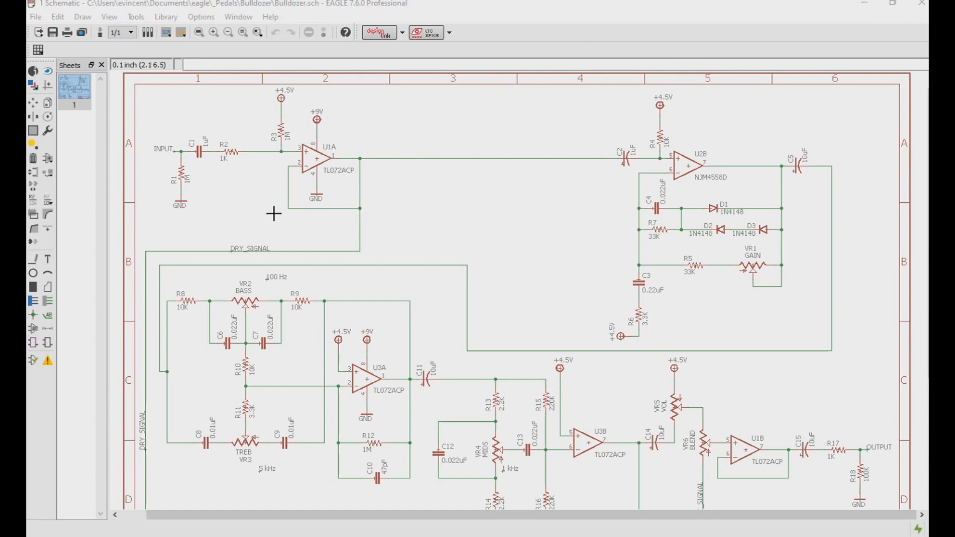
mouse_move(252, 168)
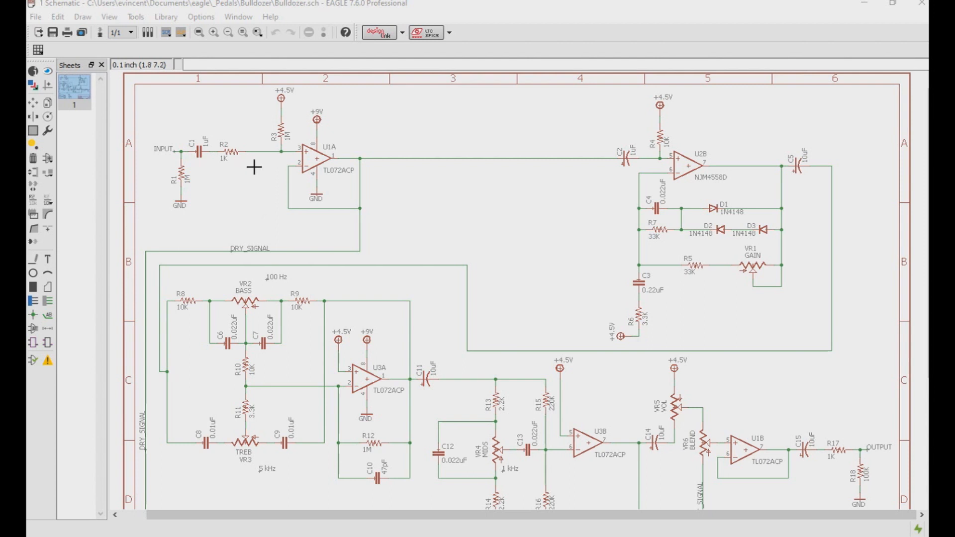
mouse_move(292, 169)
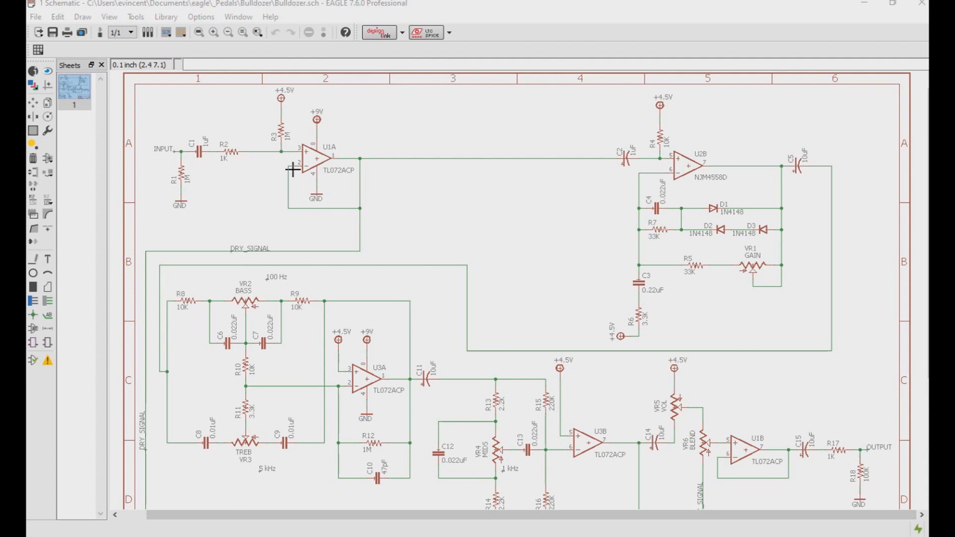
mouse_move(194, 175)
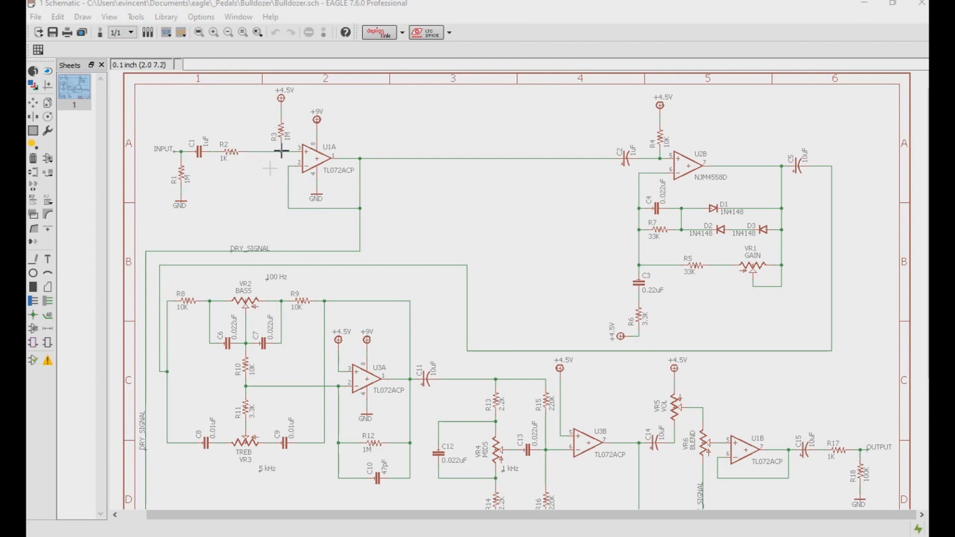
mouse_move(281, 136)
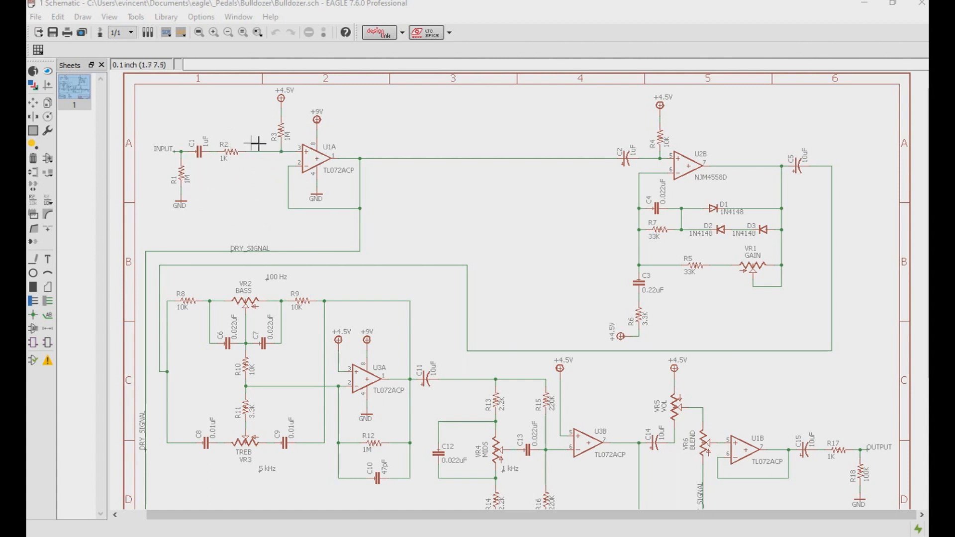
mouse_move(277, 148)
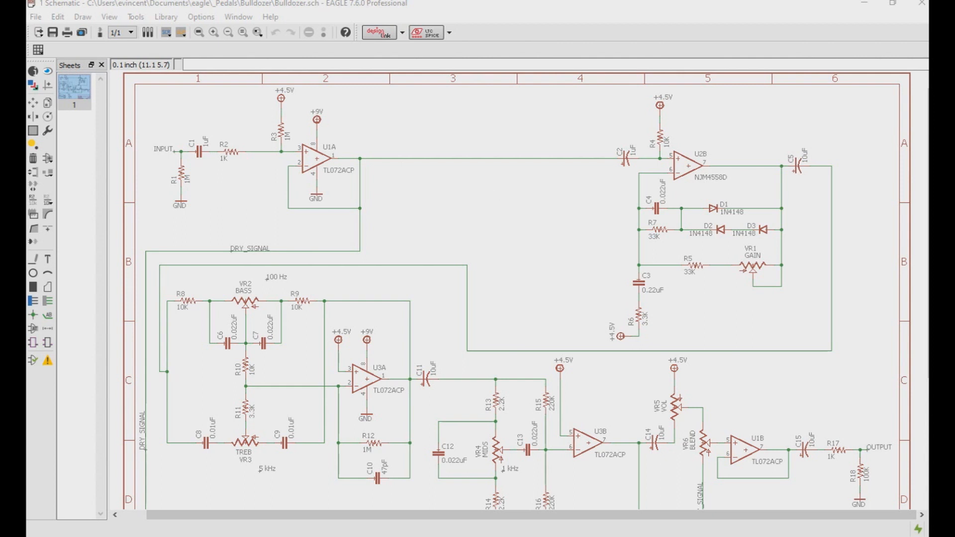
mouse_move(219, 254)
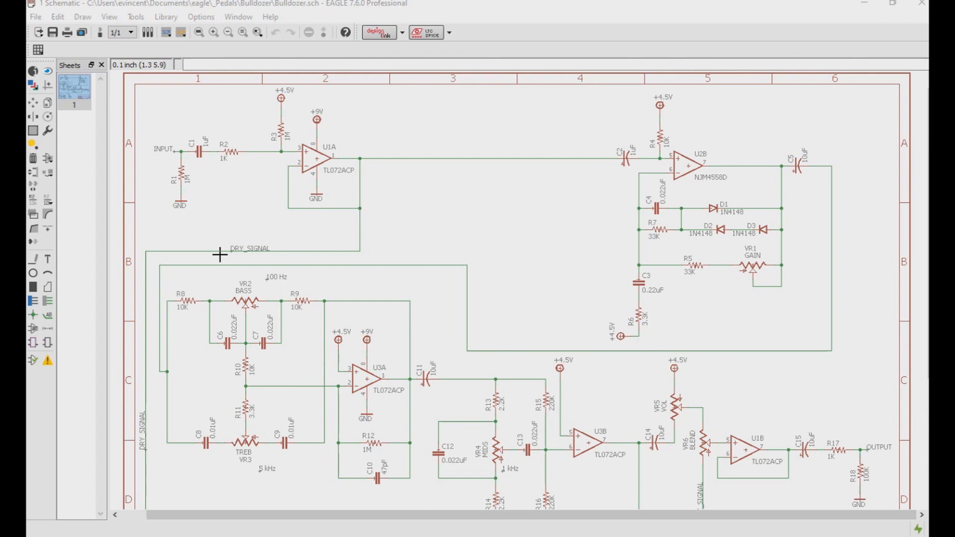
mouse_move(510, 189)
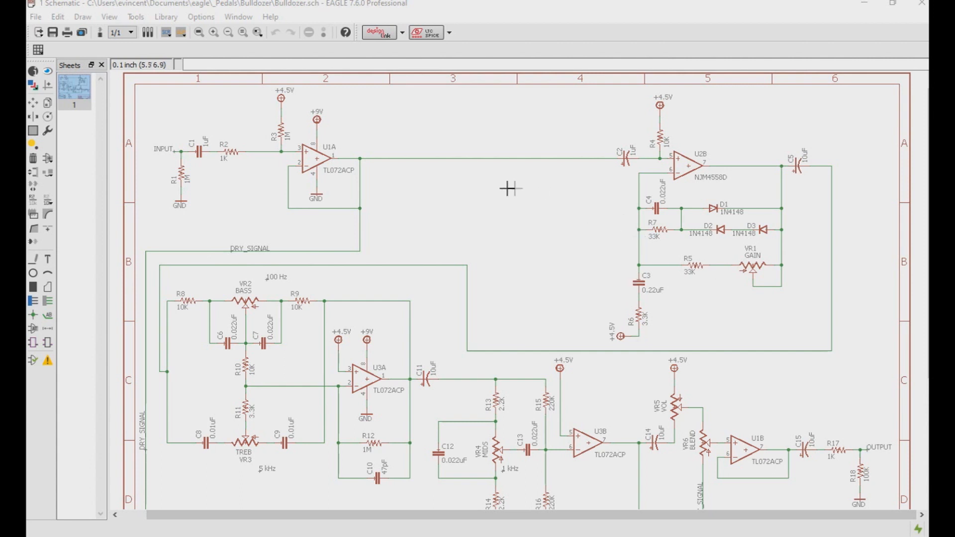
mouse_move(507, 189)
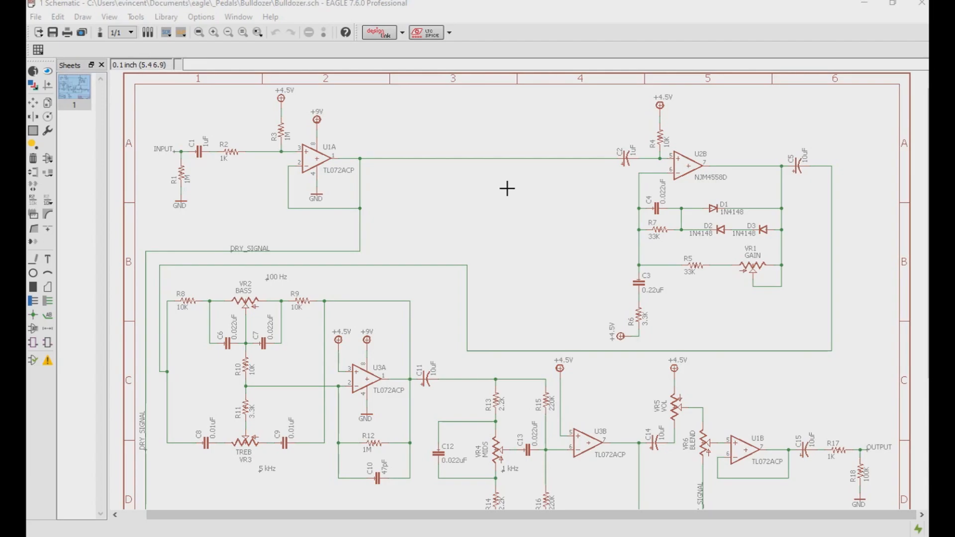
mouse_move(577, 164)
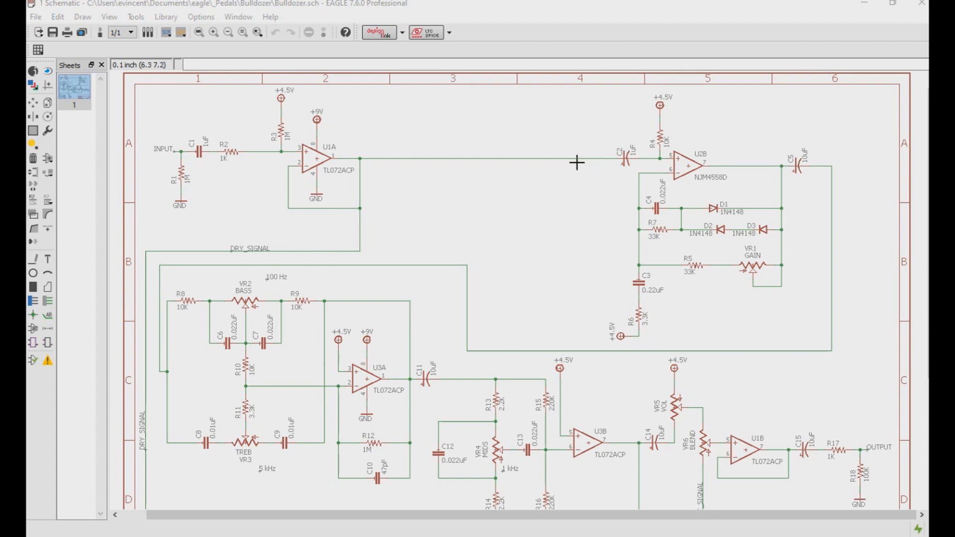
mouse_move(756, 218)
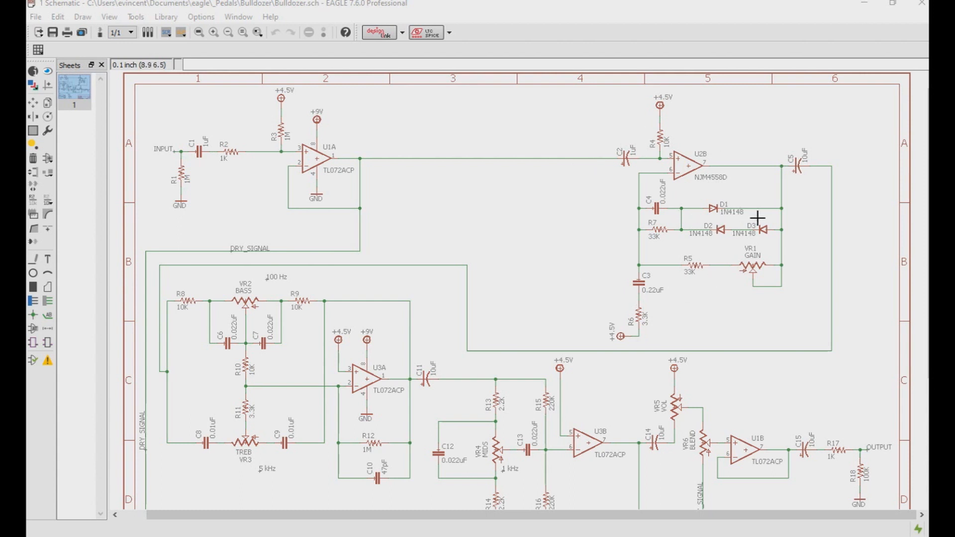
mouse_move(722, 212)
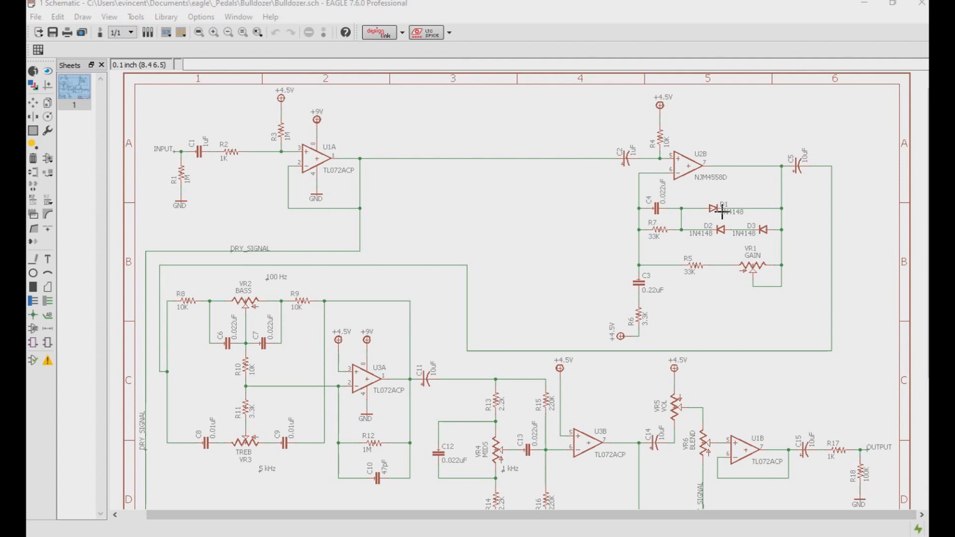
mouse_move(679, 273)
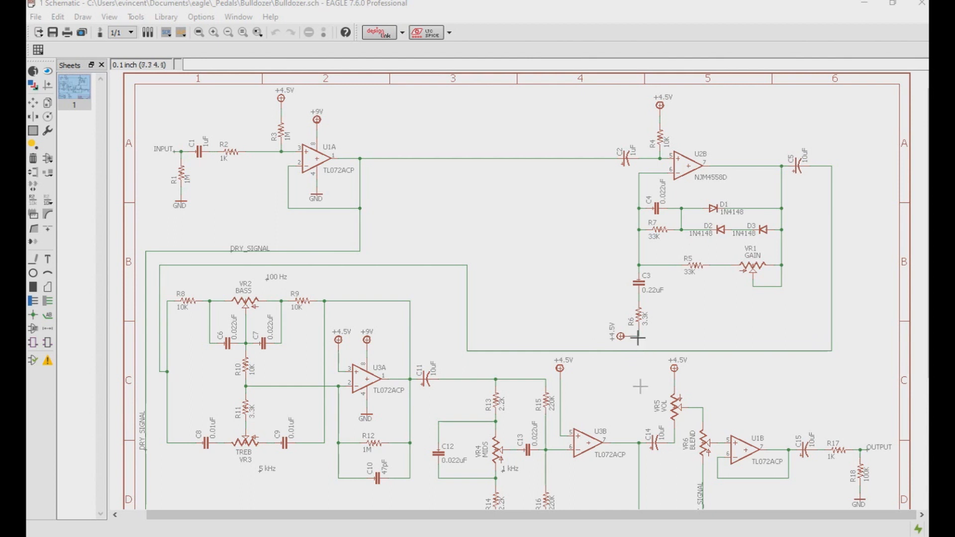
mouse_move(561, 307)
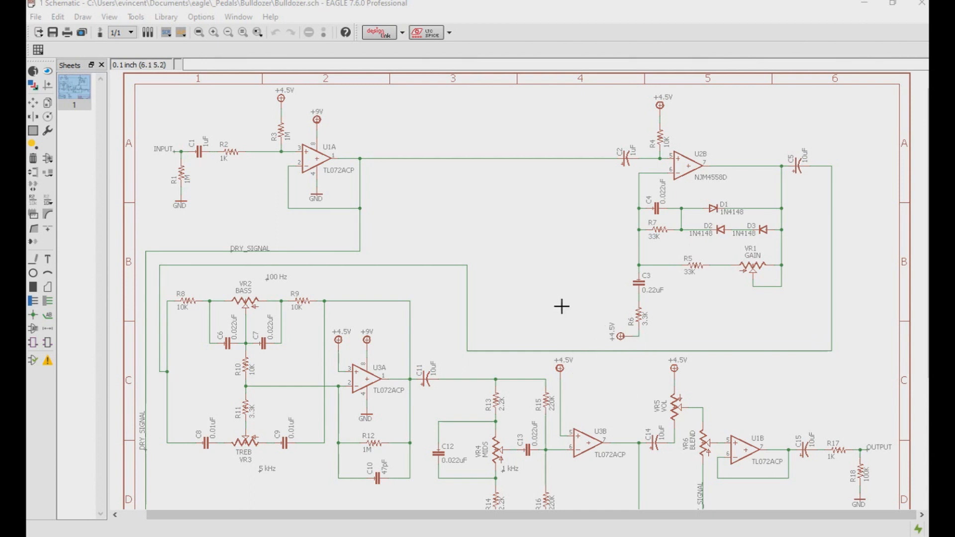
mouse_move(697, 266)
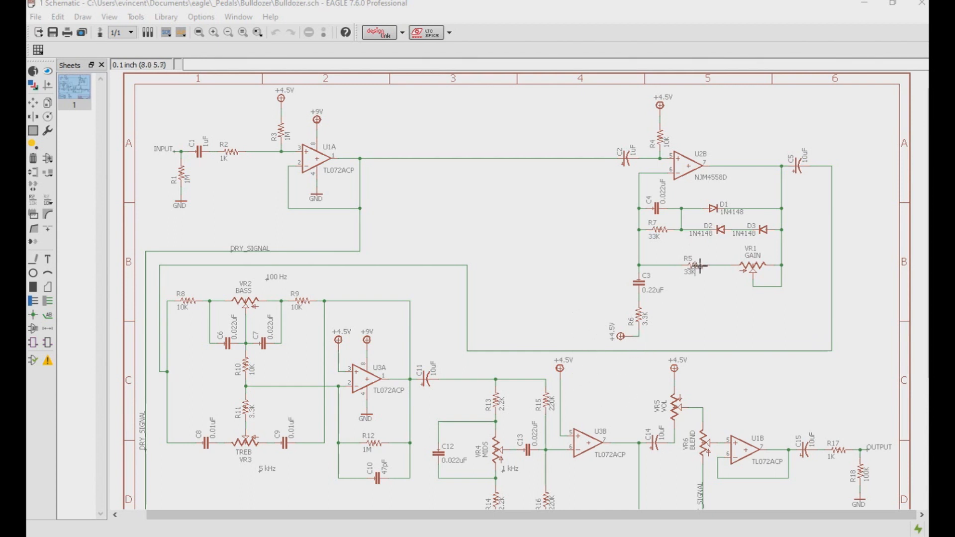
mouse_move(718, 200)
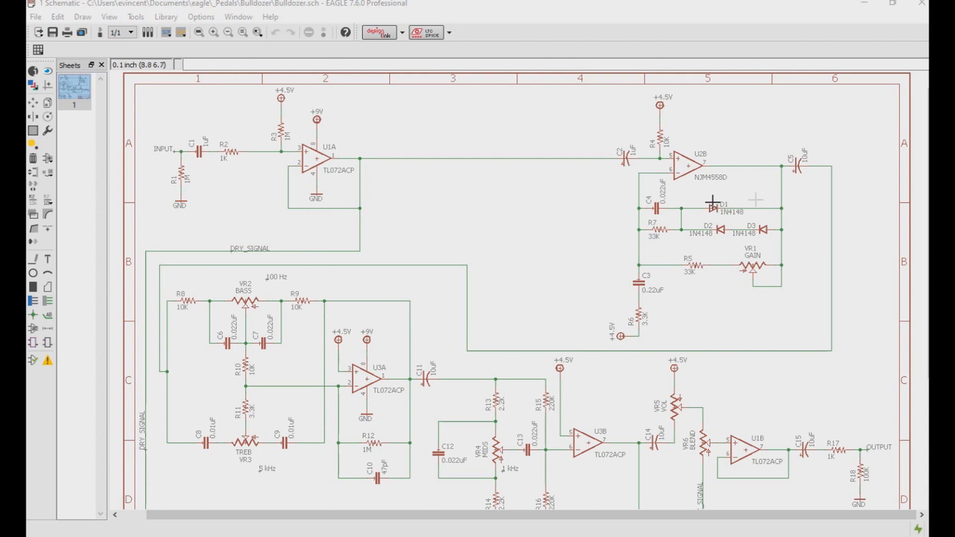
mouse_move(735, 219)
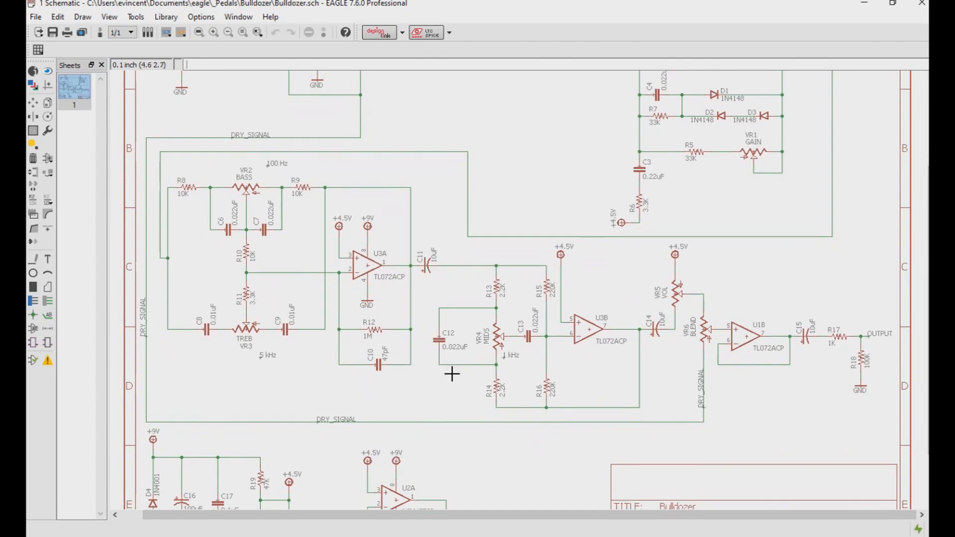
mouse_move(388, 341)
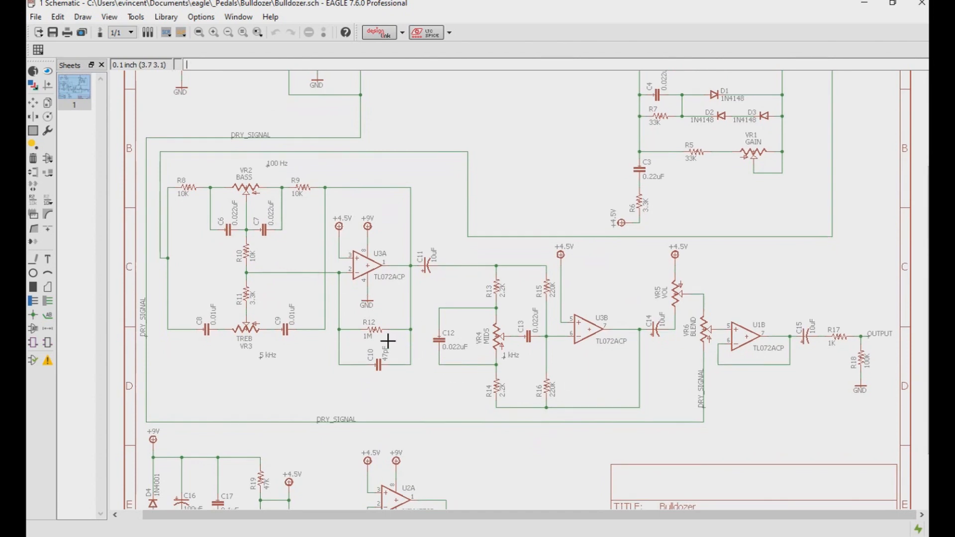
mouse_move(420, 252)
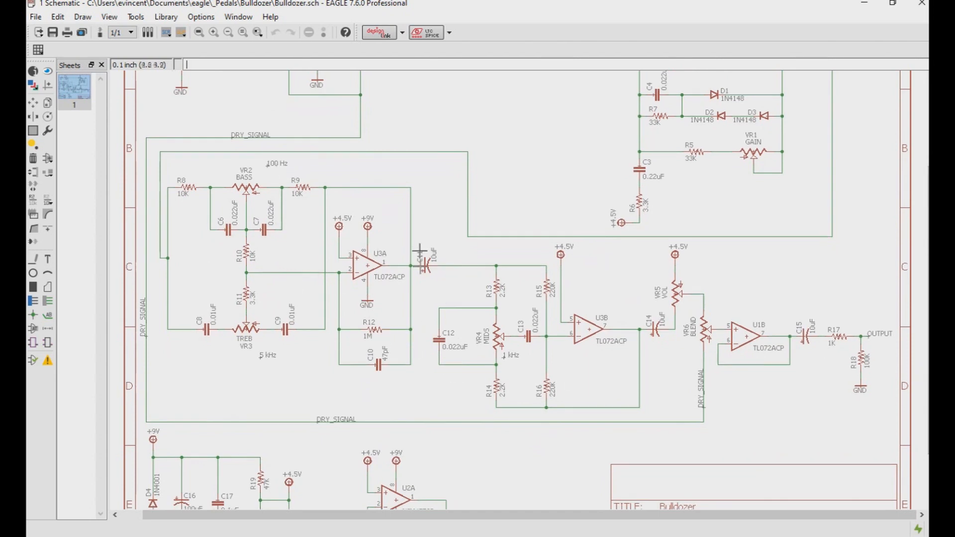
mouse_move(416, 305)
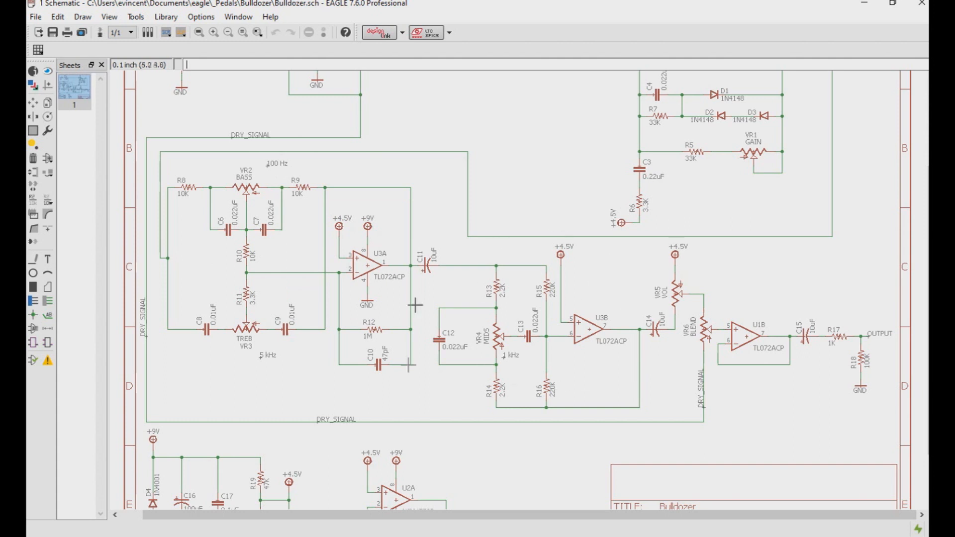
mouse_move(487, 347)
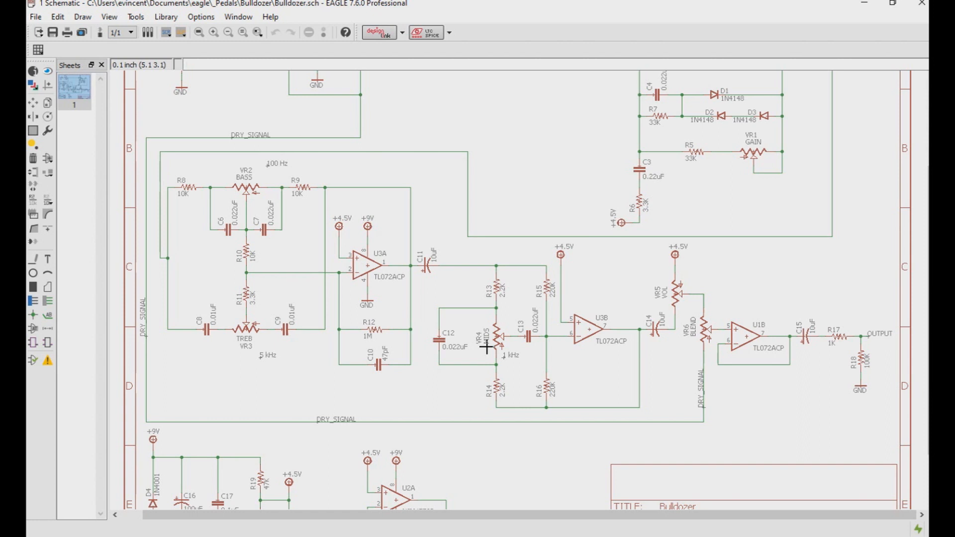
- Browse the shop categories DIYGP PCBs & Kits, DBE PCB's, Germanium Transistor Sets, then Knobs
left_click(186, 65)
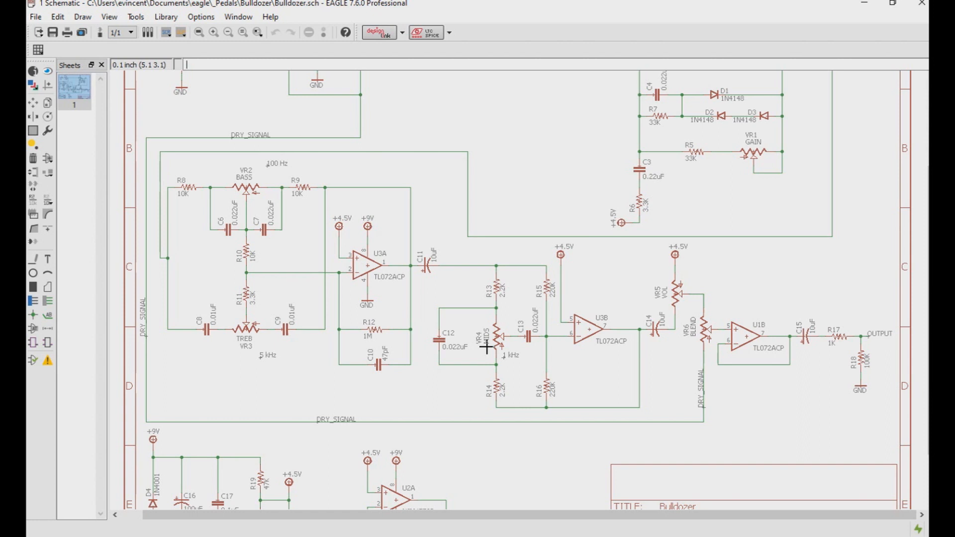
mouse_move(554, 330)
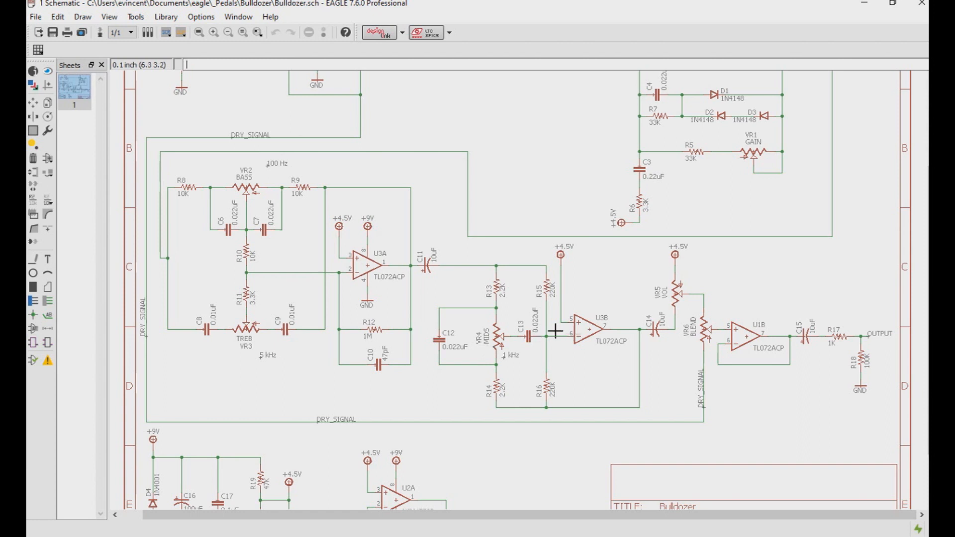
mouse_move(468, 329)
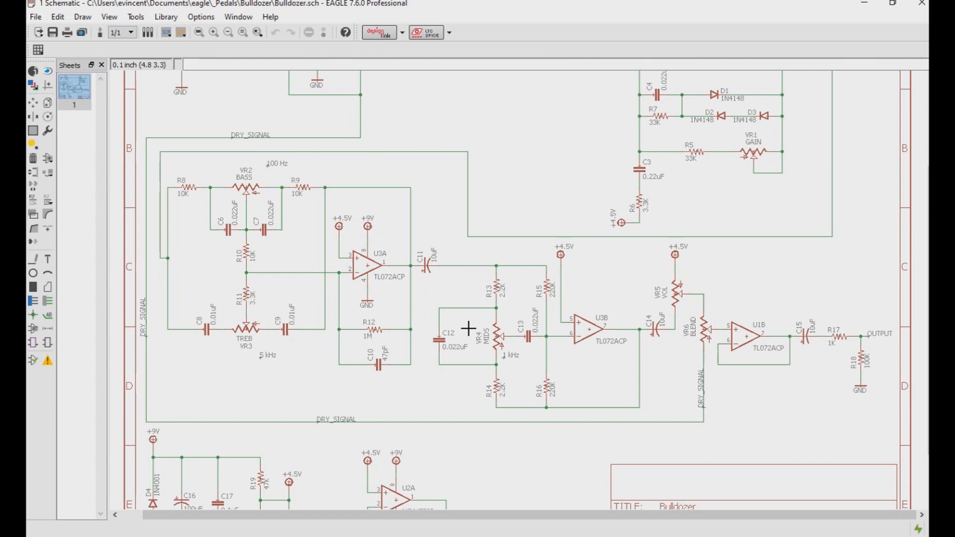
mouse_move(539, 347)
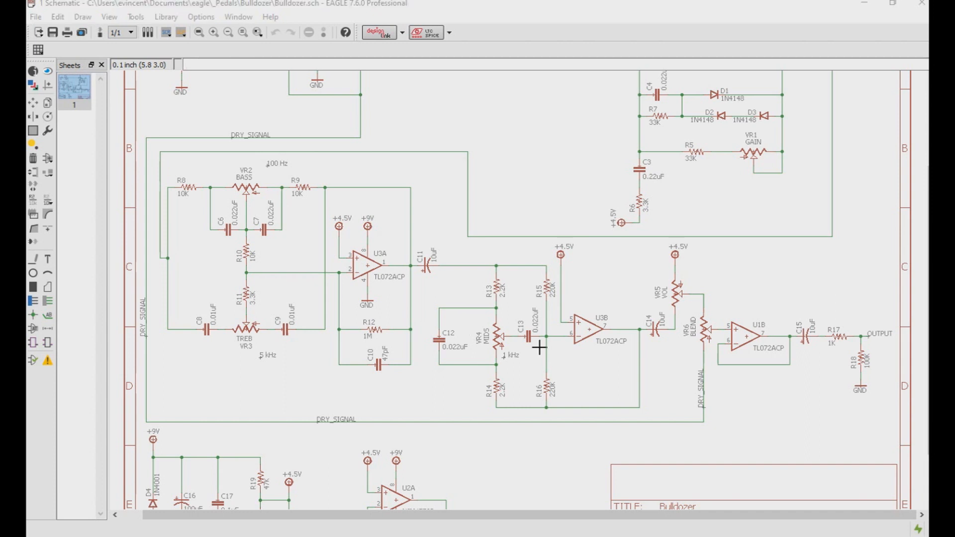
mouse_move(731, 329)
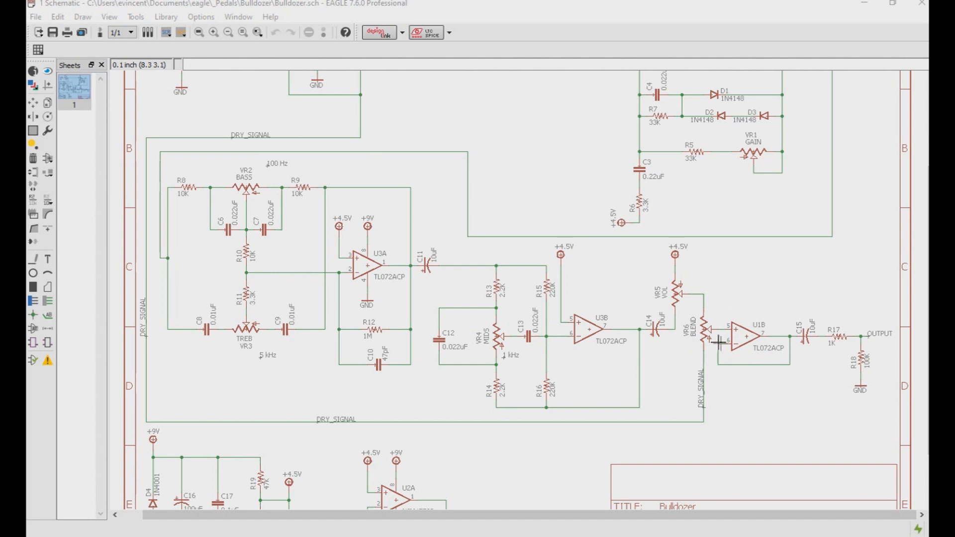
mouse_move(708, 337)
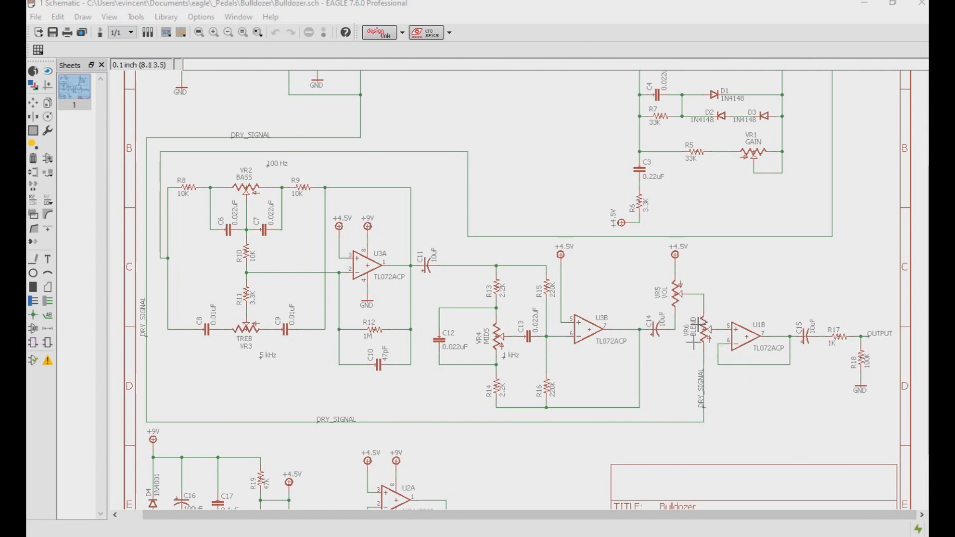
mouse_move(683, 321)
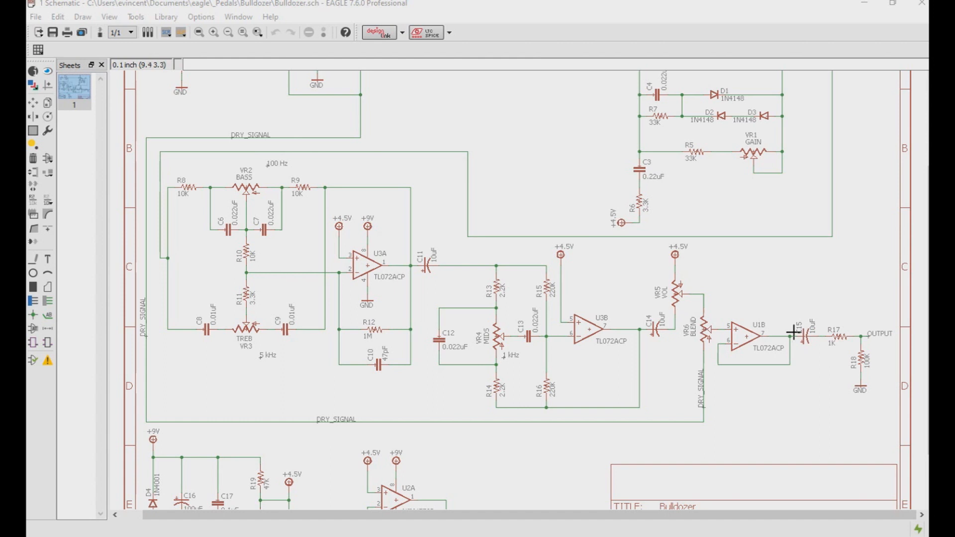
mouse_move(715, 358)
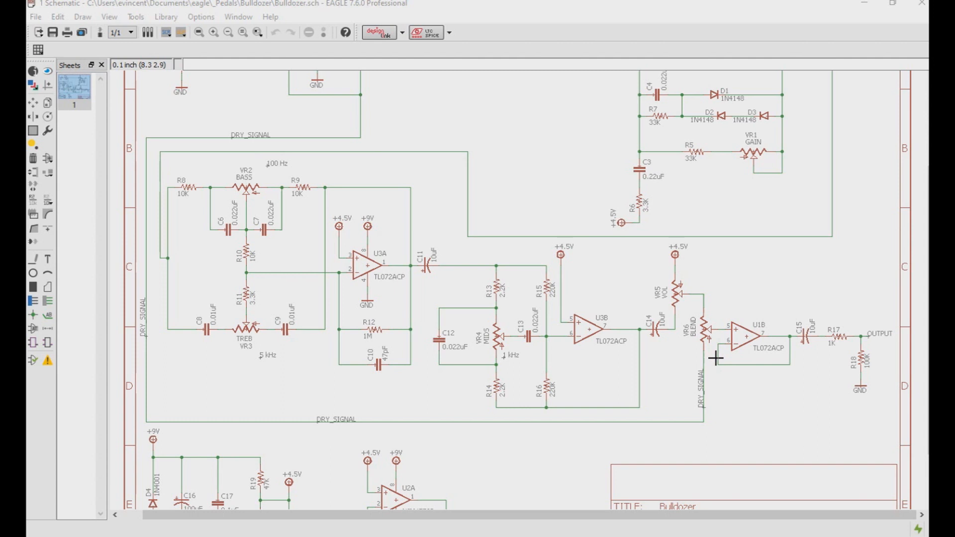
mouse_move(715, 358)
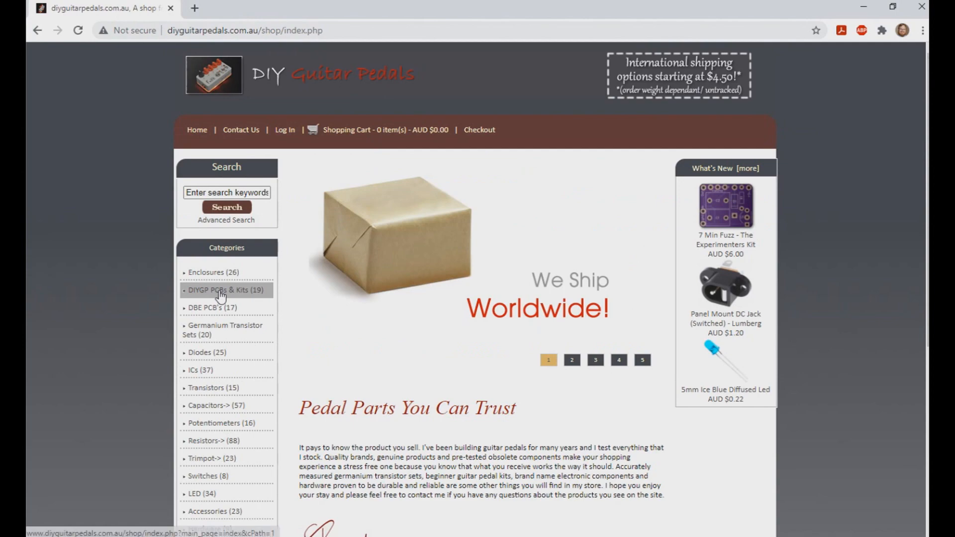
left_click(222, 289)
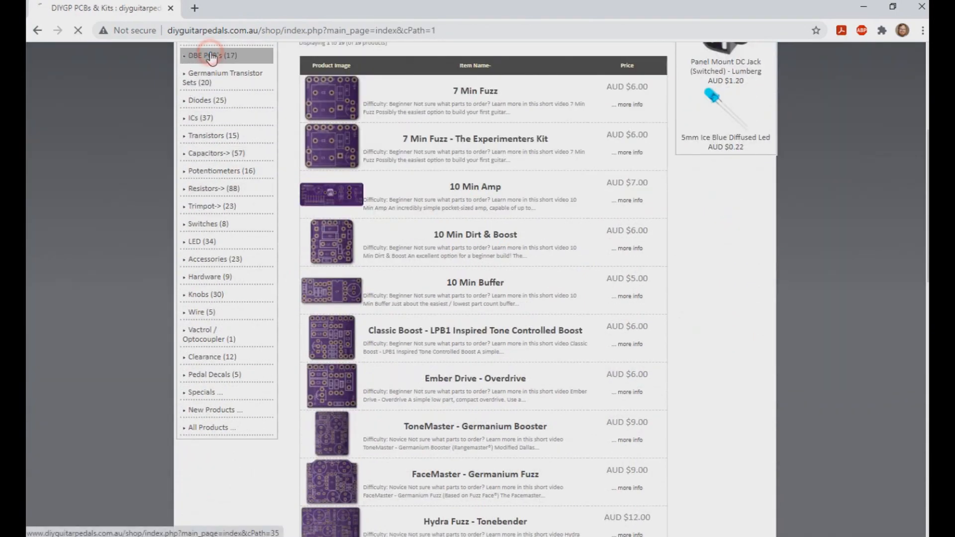
left_click(209, 56)
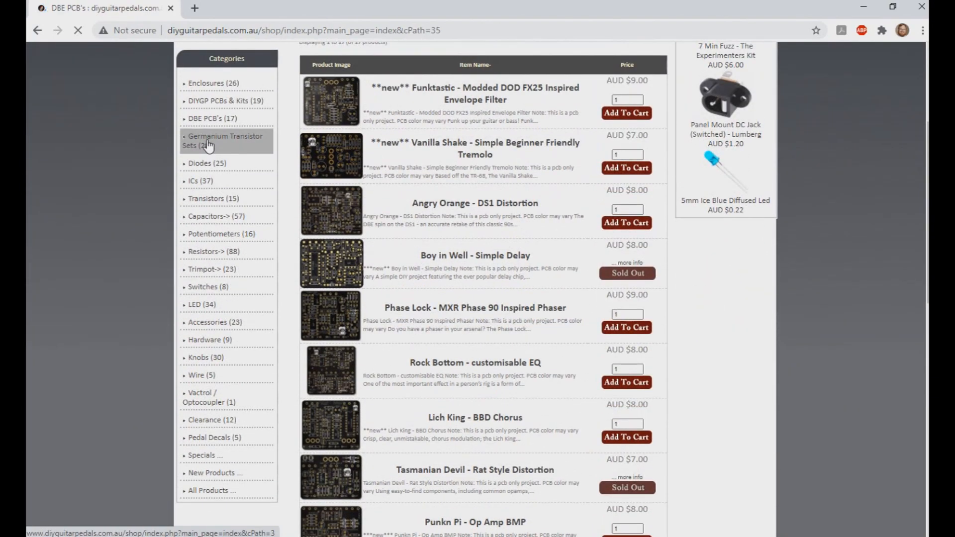
left_click(225, 140)
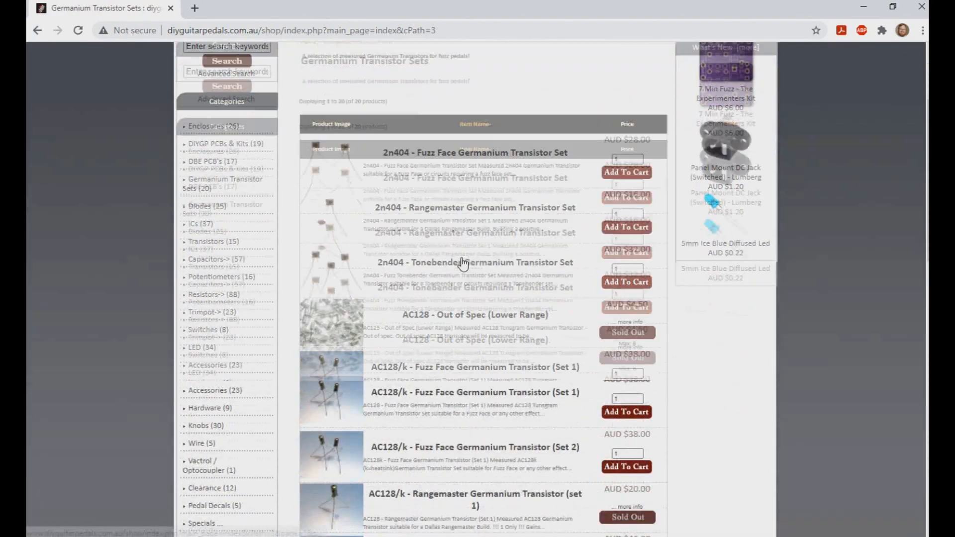
scroll("down", 3)
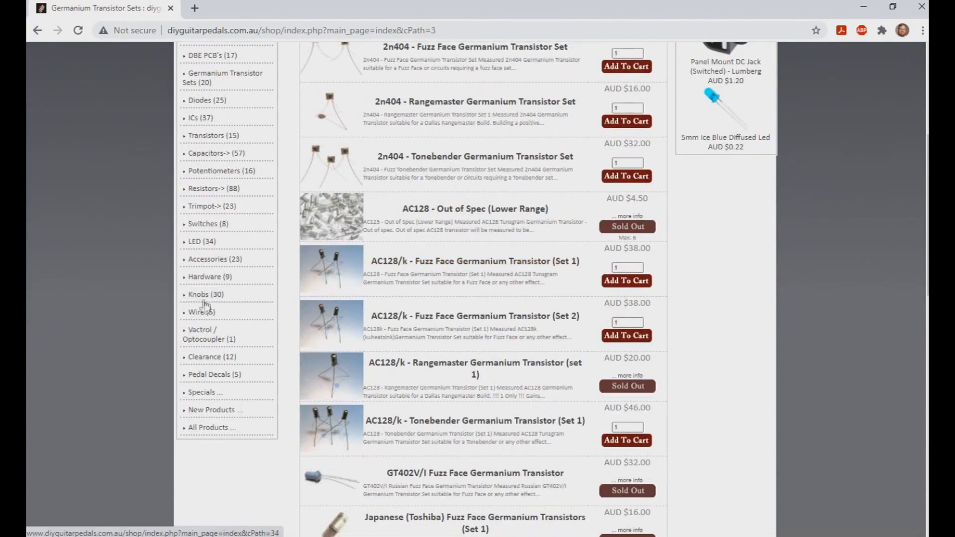
left_click(206, 294)
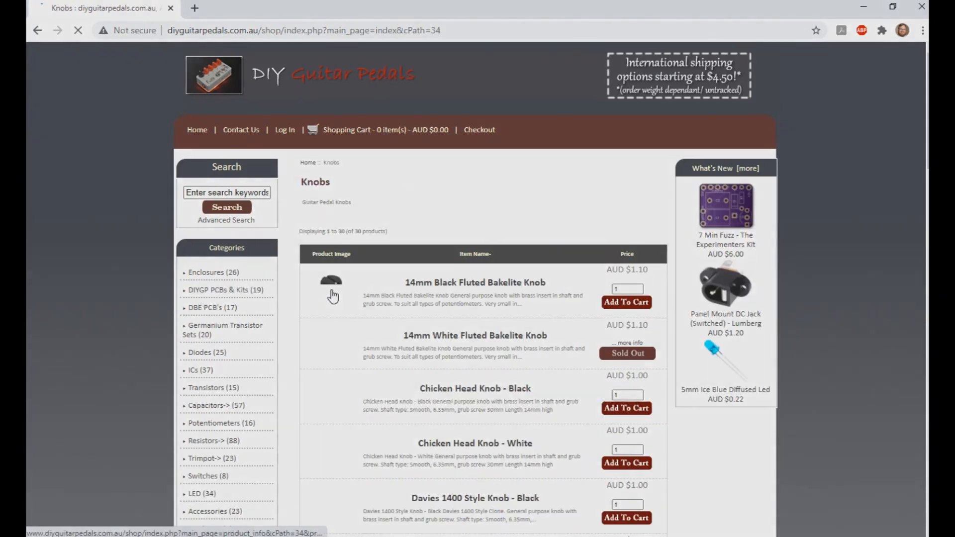